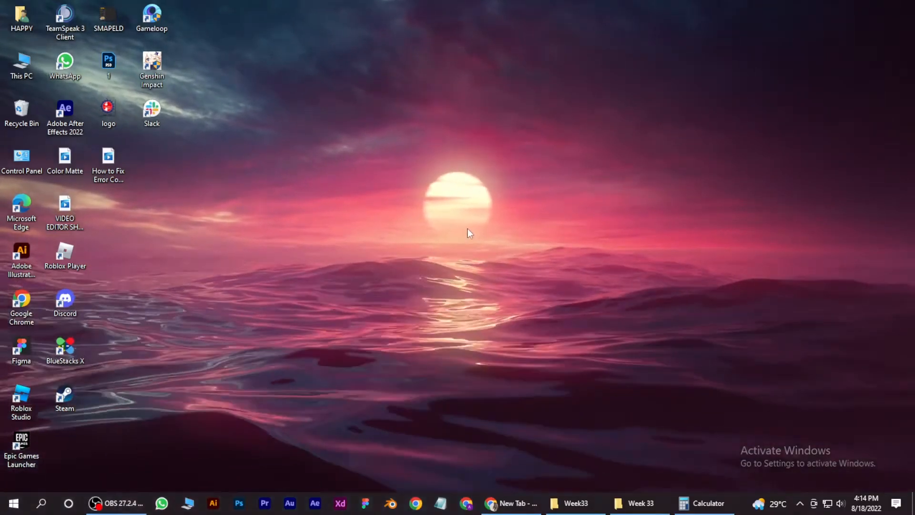
mouse_move(459, 195)
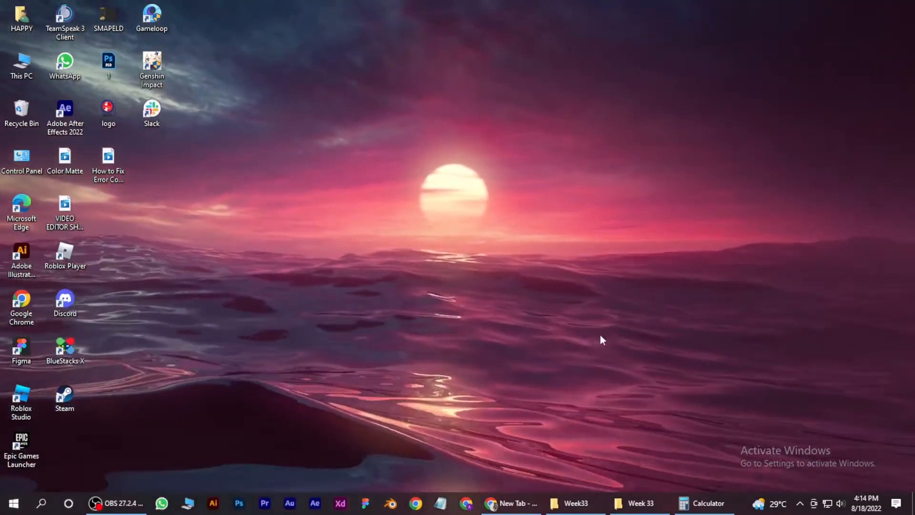
Step: Open a new Chrome tab and enter the router address 192.168.1.1
click(510, 503)
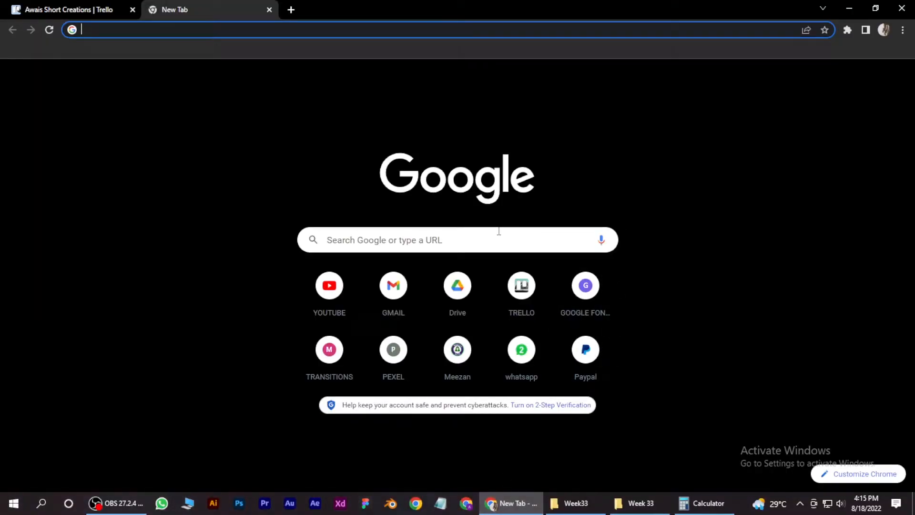
text(1)
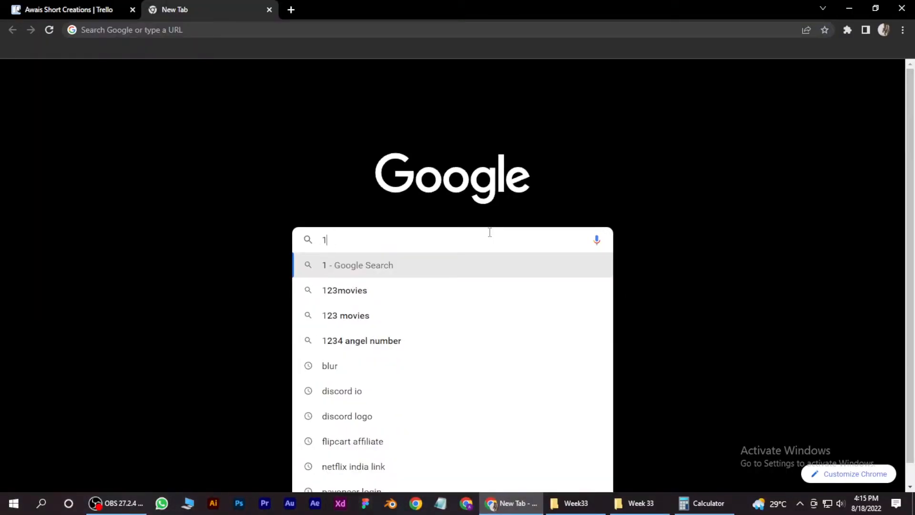
text(92)
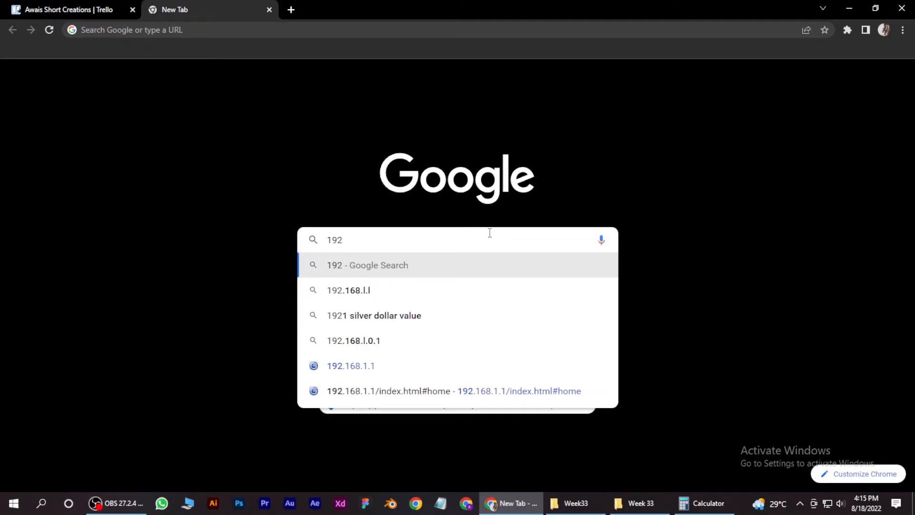
mouse_move(359, 358)
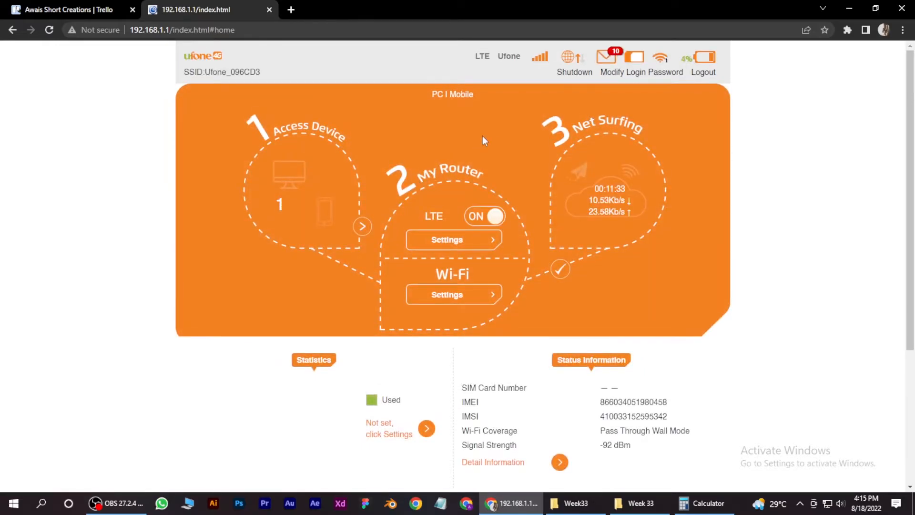
mouse_move(327, 123)
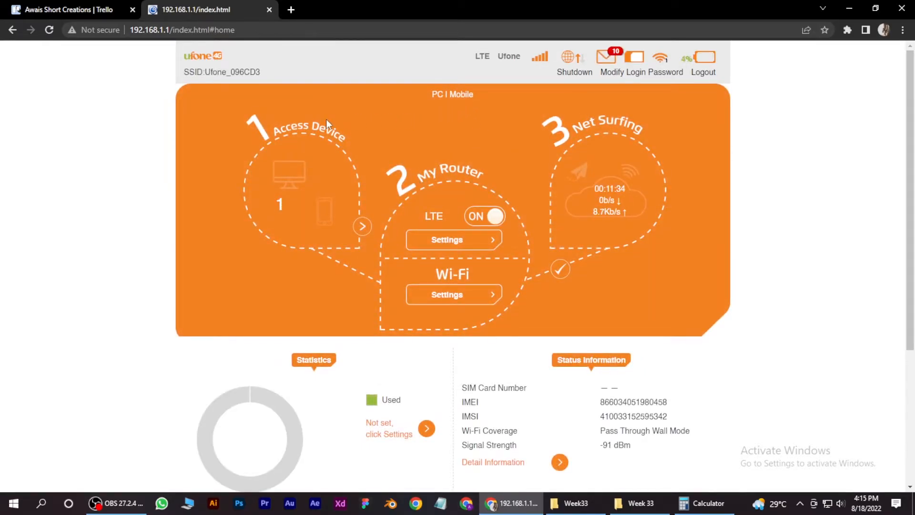
Step: Open Connected Devices from the Access Device section's arrow
click(362, 226)
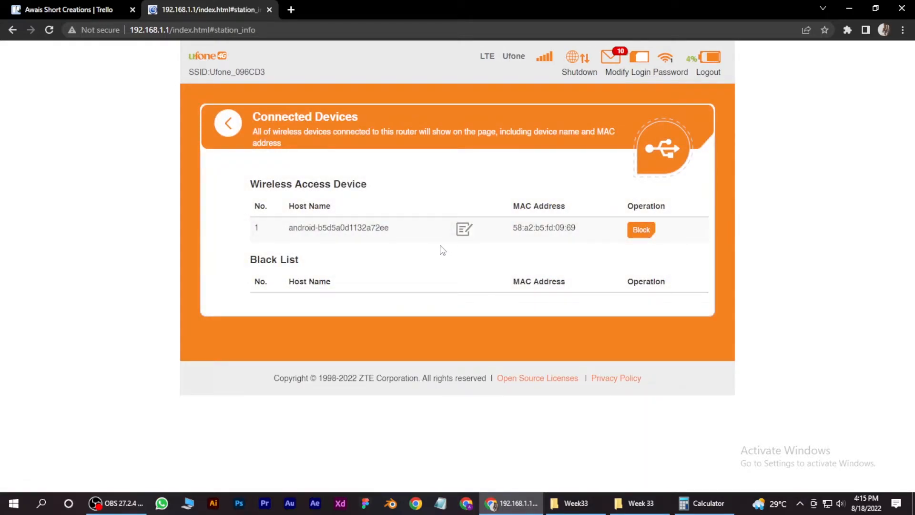
mouse_move(417, 241)
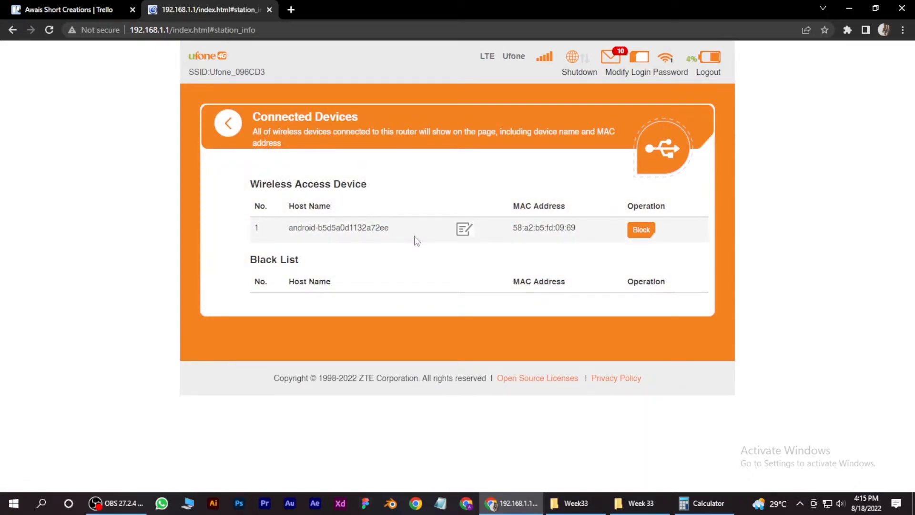
mouse_move(640, 229)
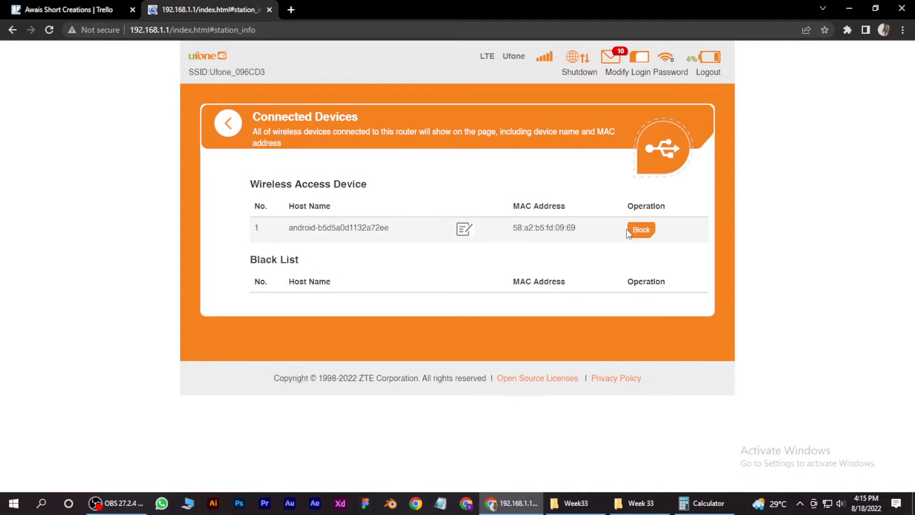
mouse_move(636, 237)
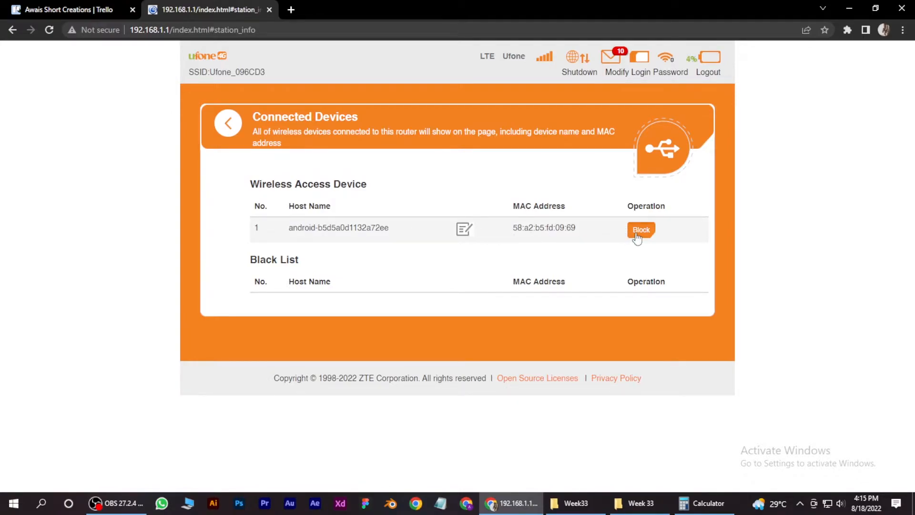
mouse_move(635, 249)
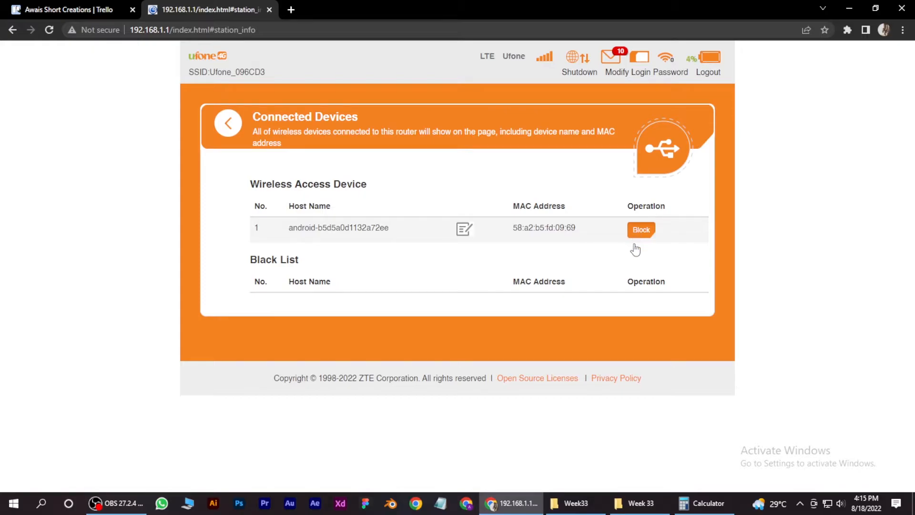
Step: Block the Android device, then remove it from the Black List
click(640, 229)
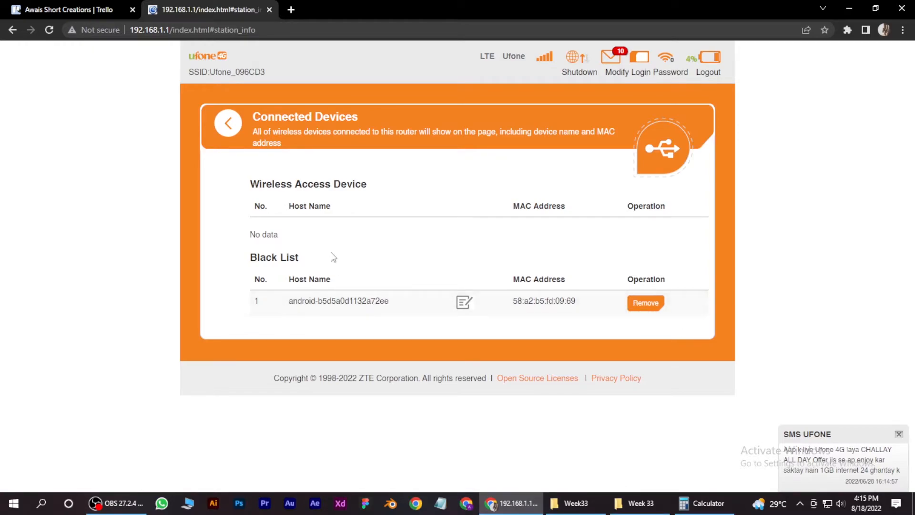
mouse_move(441, 277)
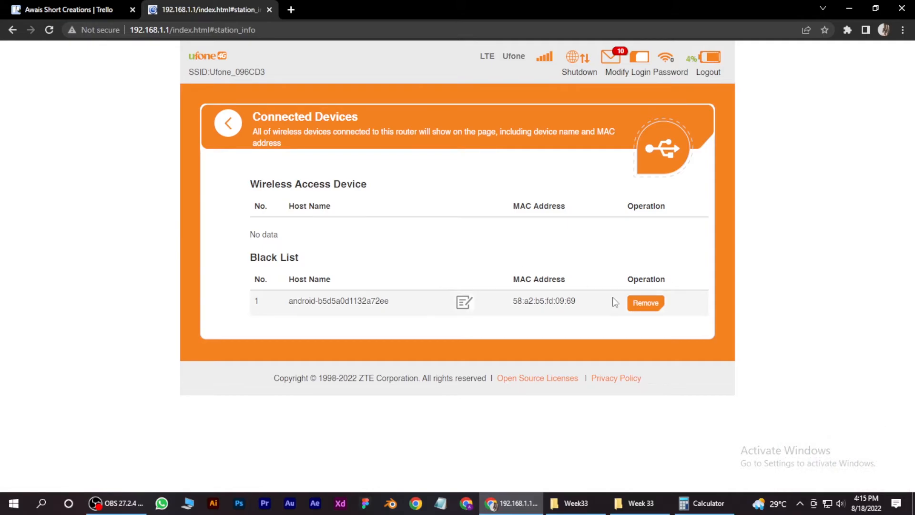
click(645, 303)
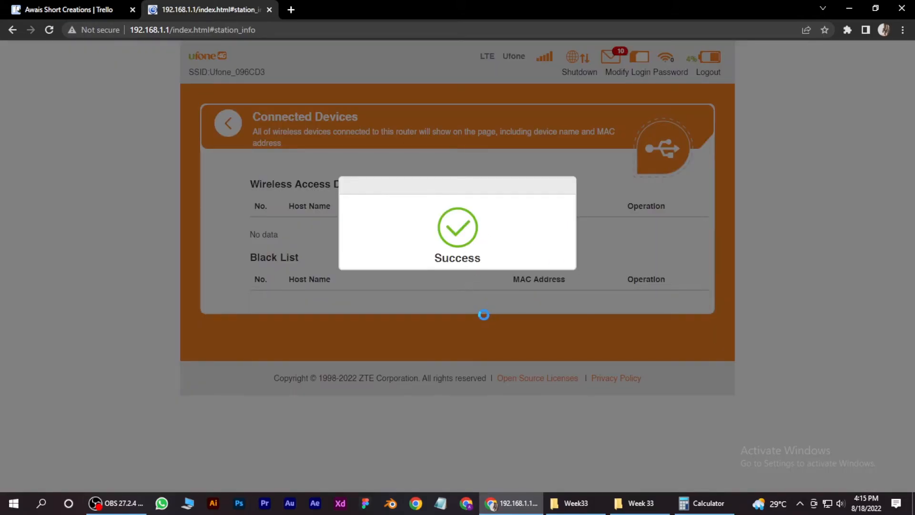